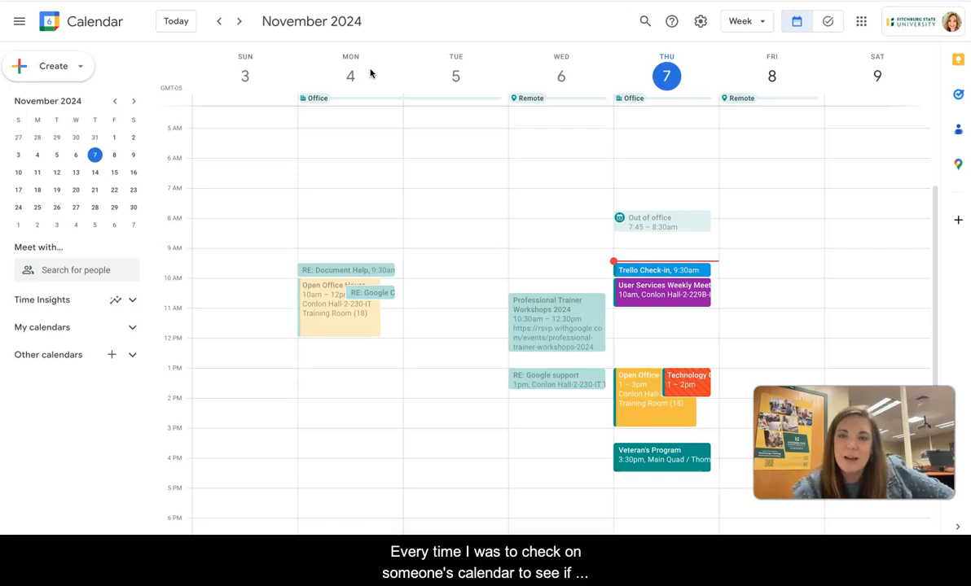
{"action": "mouse_move", "coordinate": [332, 225]}
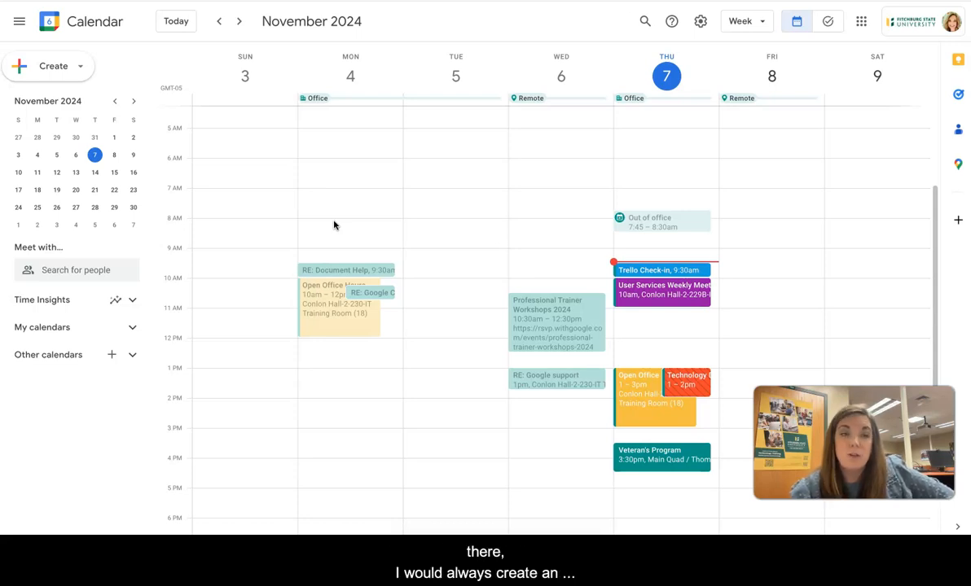
Begin a new event draft for Thursday, November 7, 9:30–10:30am from the Create menu
{"action": "left_click", "coordinate": [52, 65]}
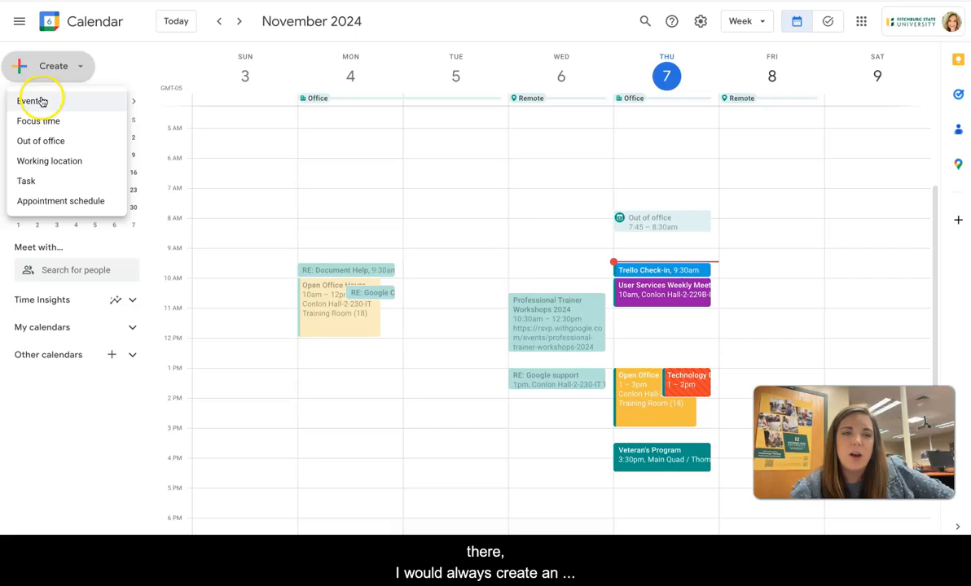
{"action": "left_click", "coordinate": [33, 101]}
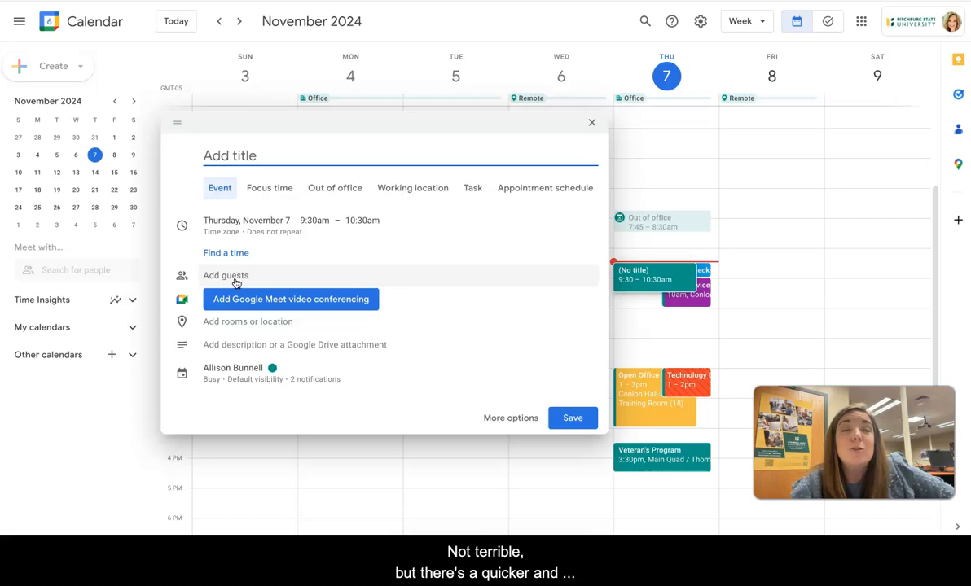
{"action": "mouse_move", "coordinate": [591, 129]}
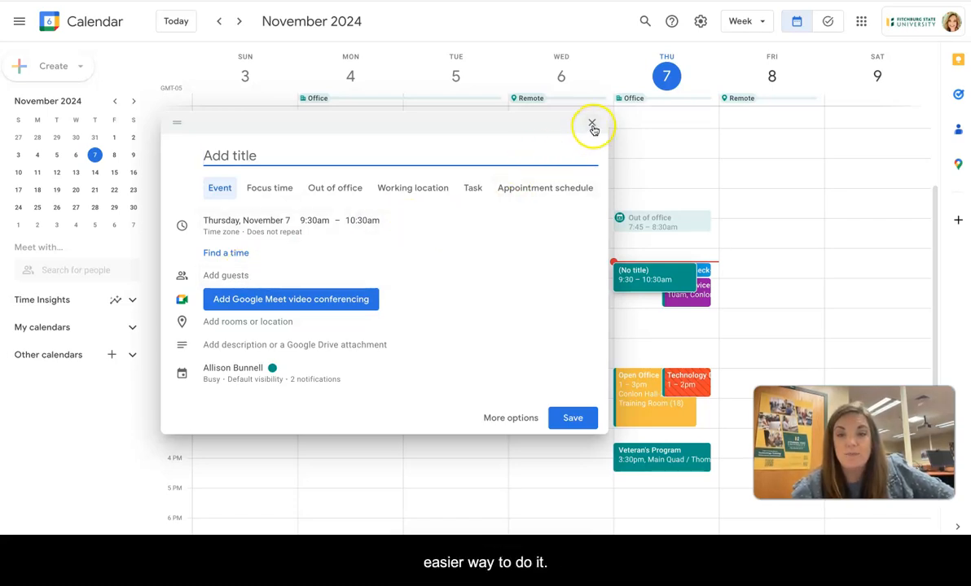
Close the untitled event draft without saving, returning to the November 3–9 week
{"action": "left_click", "coordinate": [593, 127]}
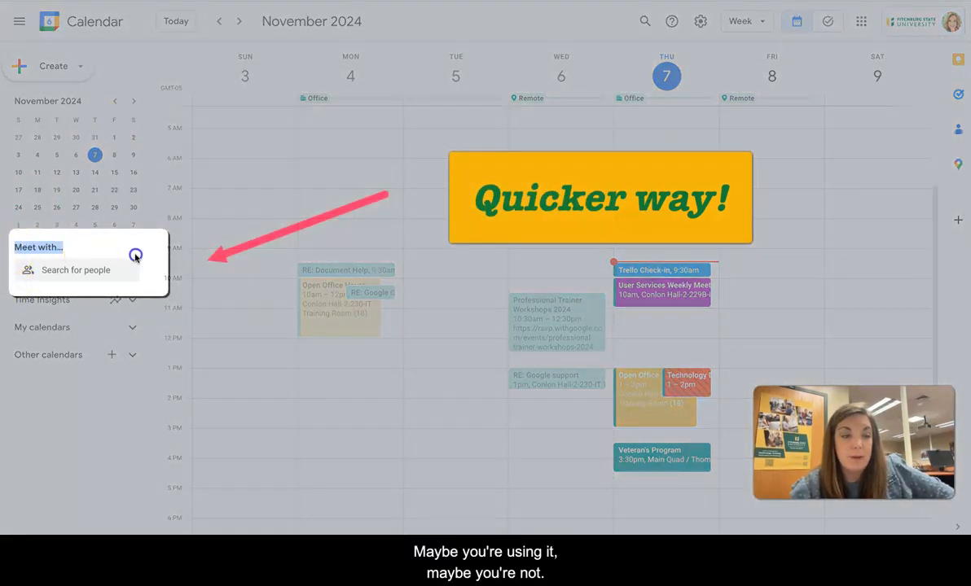
{"action": "mouse_move", "coordinate": [142, 257]}
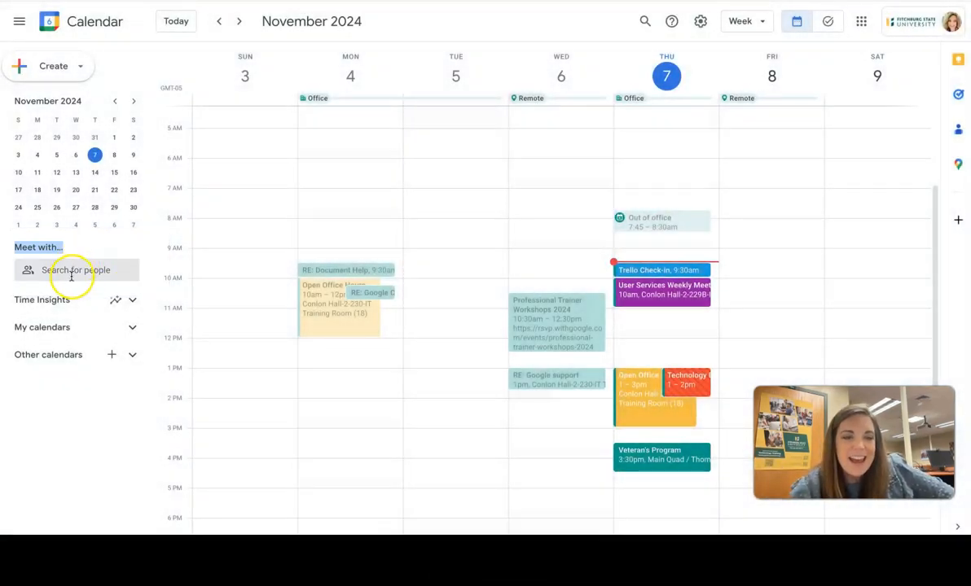
Add a colleague under Meet with so their busy times overlay the November 3–9 week
{"action": "left_click", "coordinate": [75, 270]}
{"action": "type", "text": "ly"}
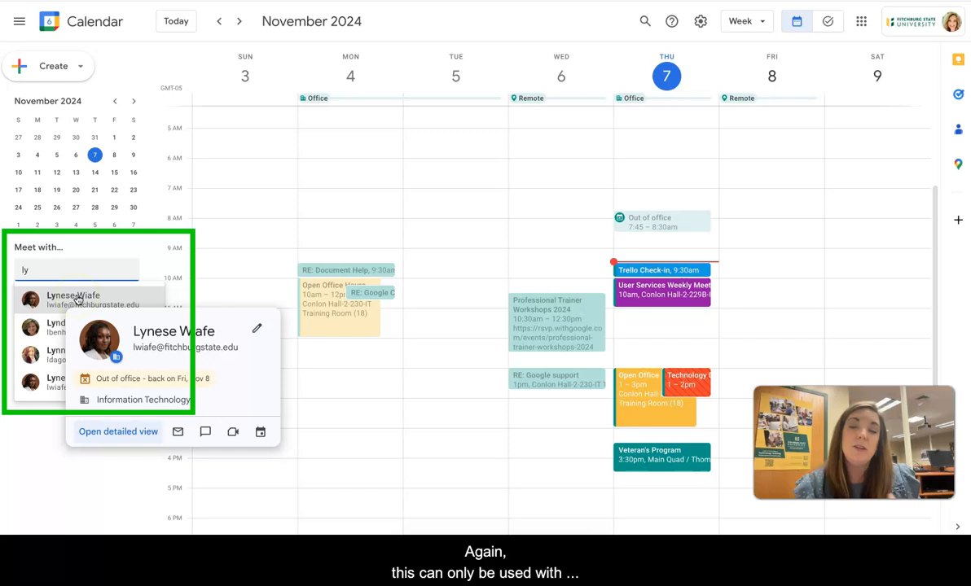
{"action": "left_click", "coordinate": [66, 297]}
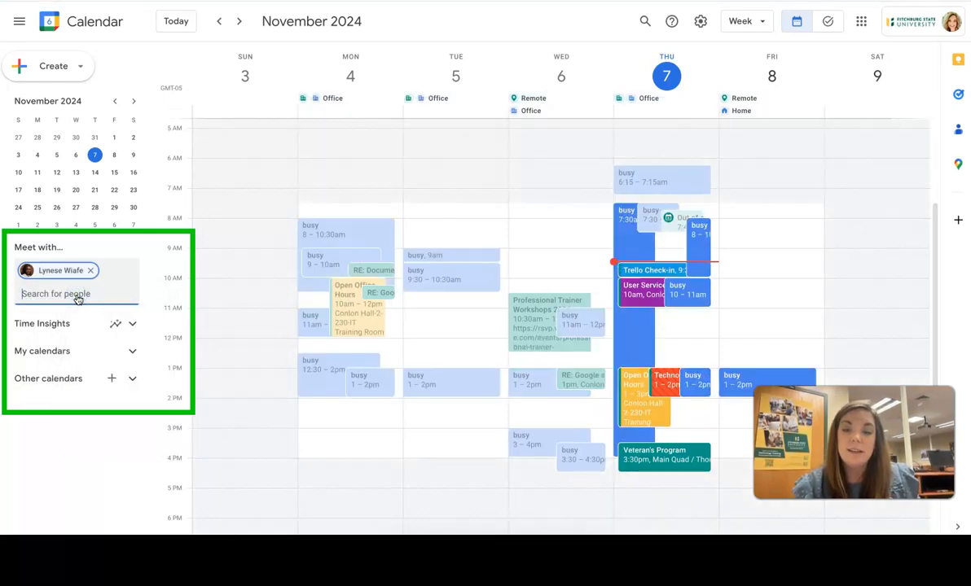